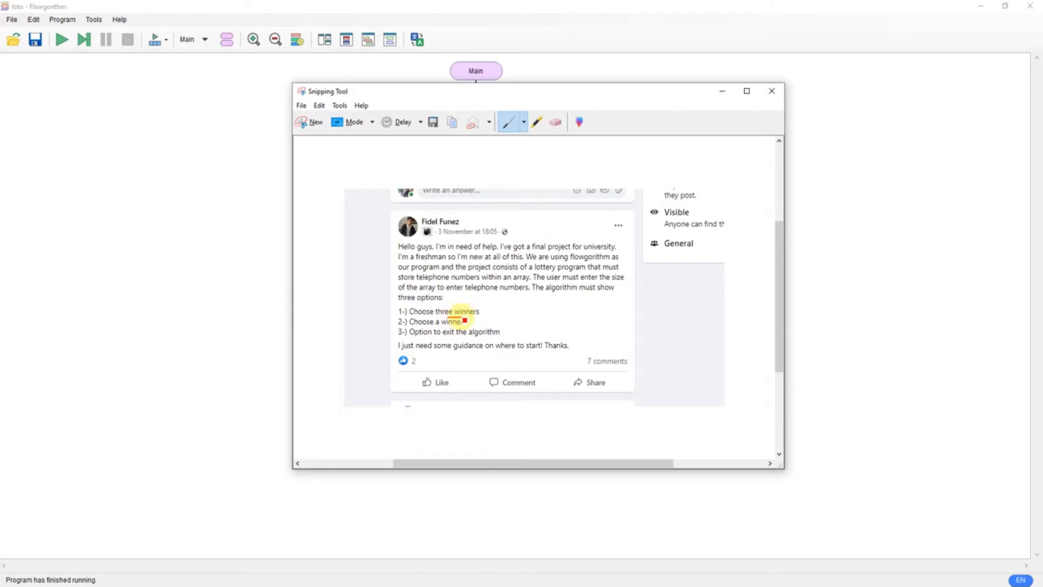
Underline the word 'winners' in the captured project post with the red pen.
left_click_drag(442, 322, 467, 321)
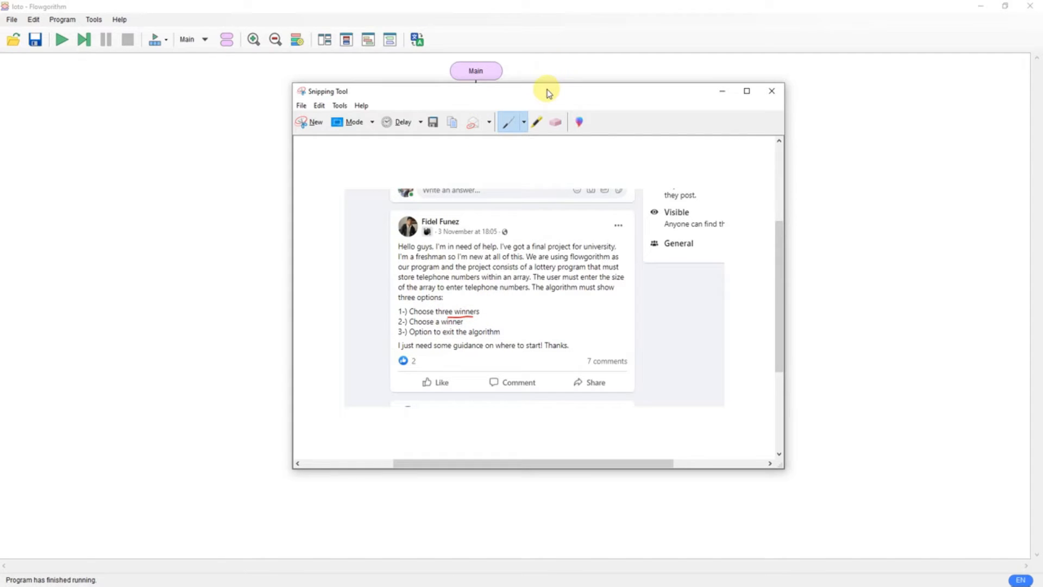
Close the snip and delete the Populate function through Function Manager.
left_click(772, 92)
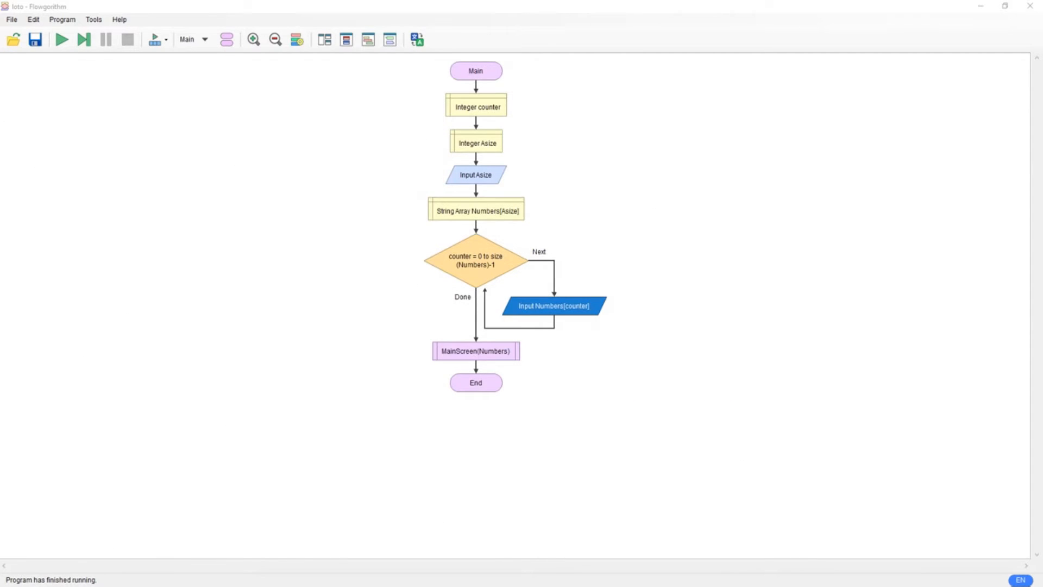
left_click(206, 39)
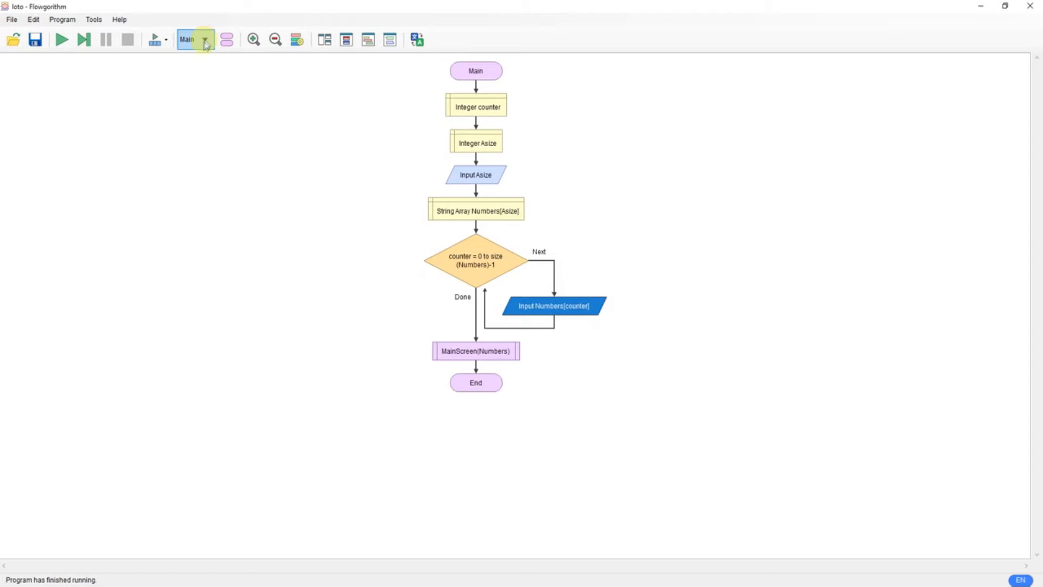
left_click(207, 39)
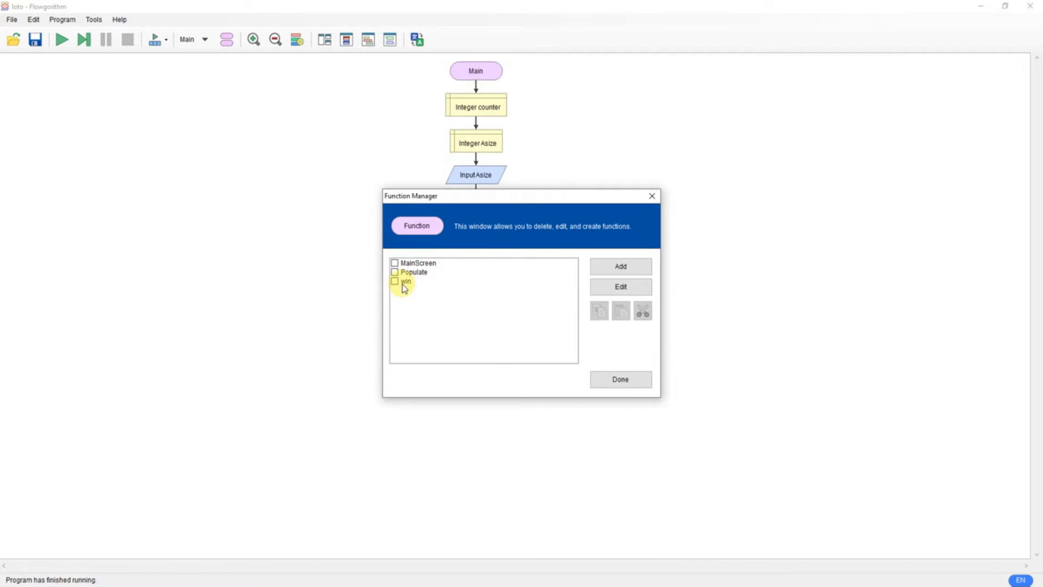
left_click(395, 272)
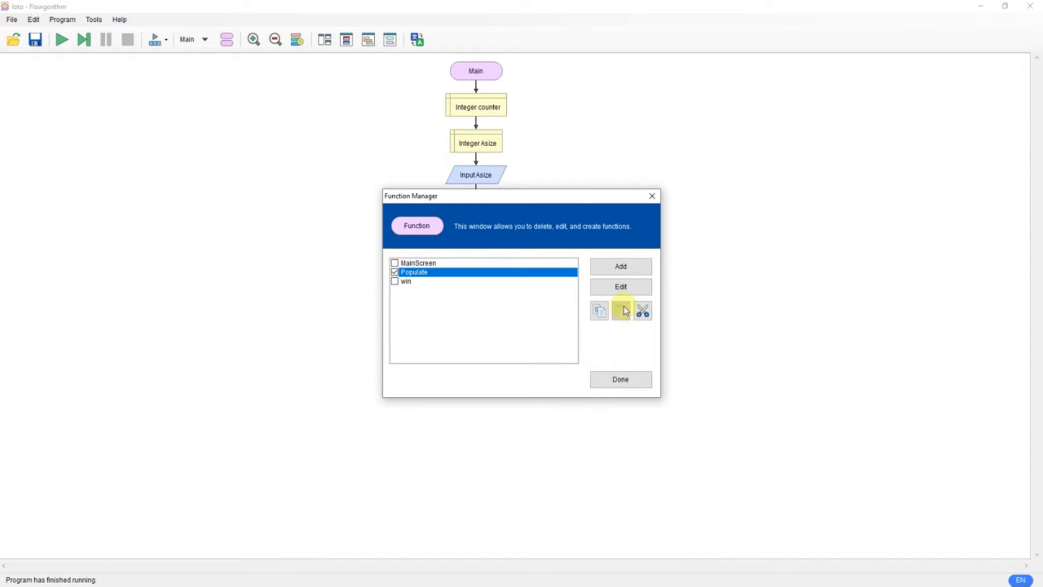
left_click(622, 310)
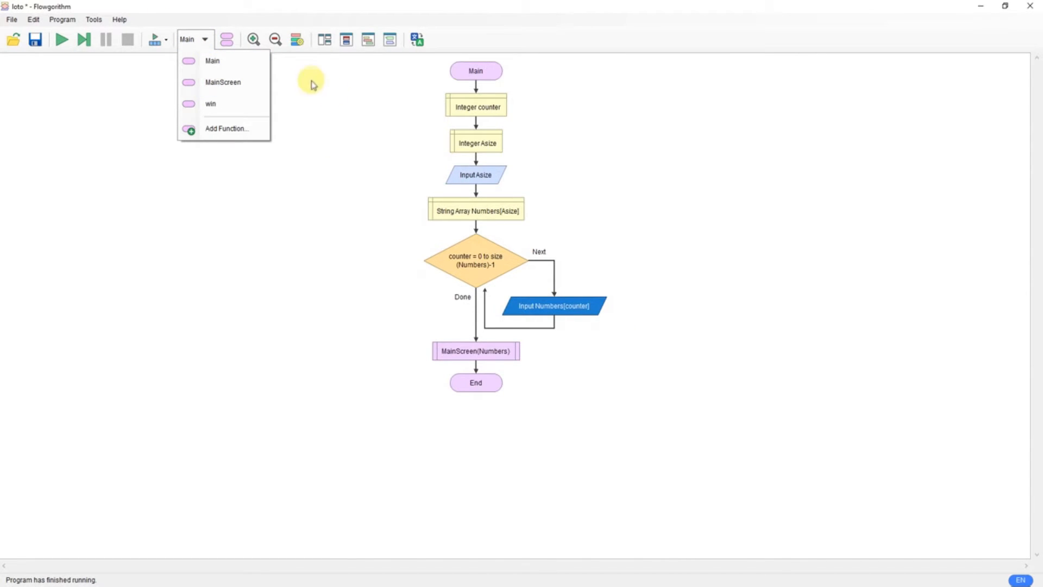
mouse_move(436, 113)
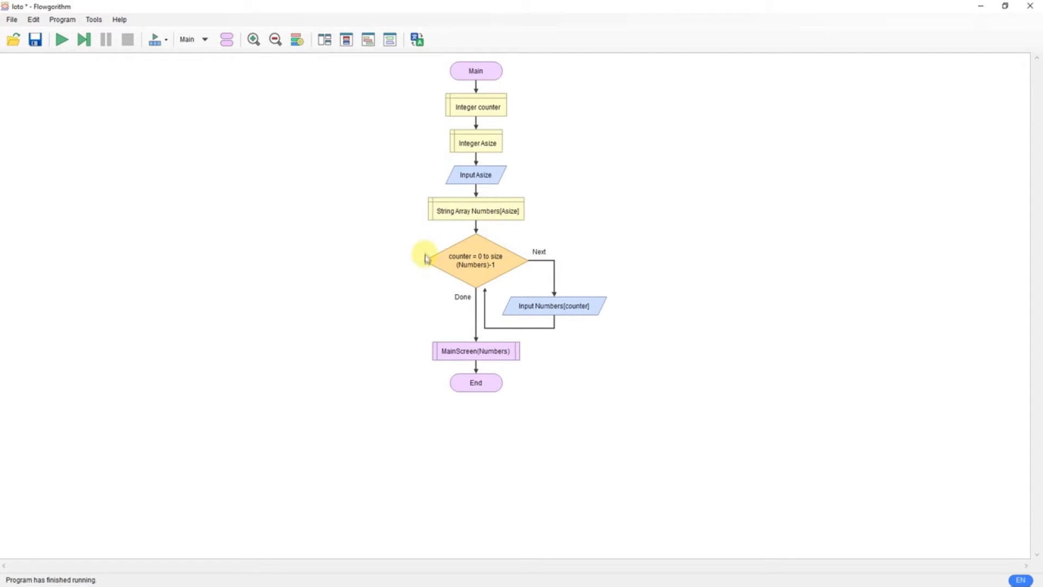
mouse_move(452, 278)
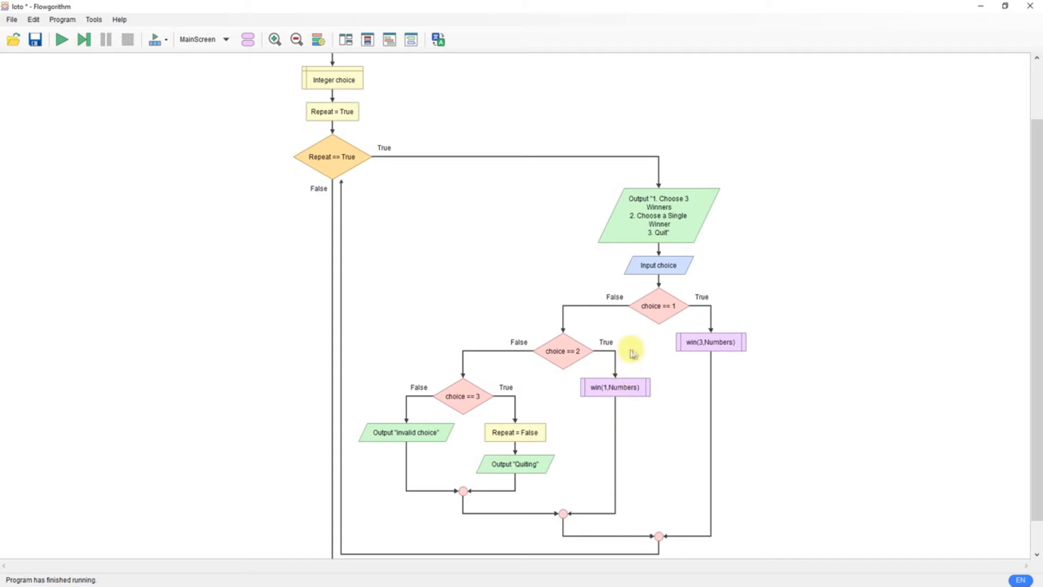
mouse_move(511, 453)
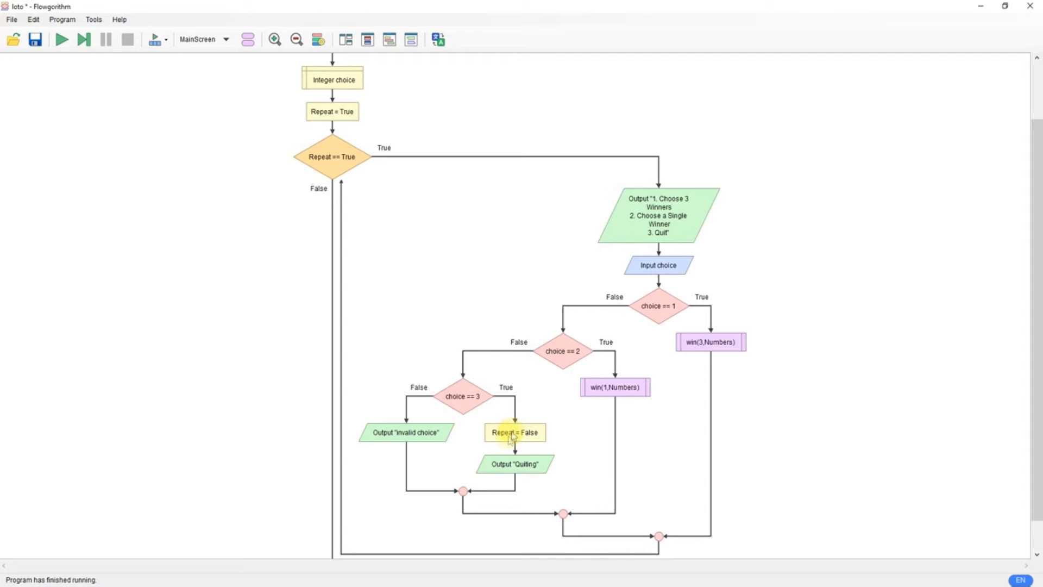
mouse_move(405, 415)
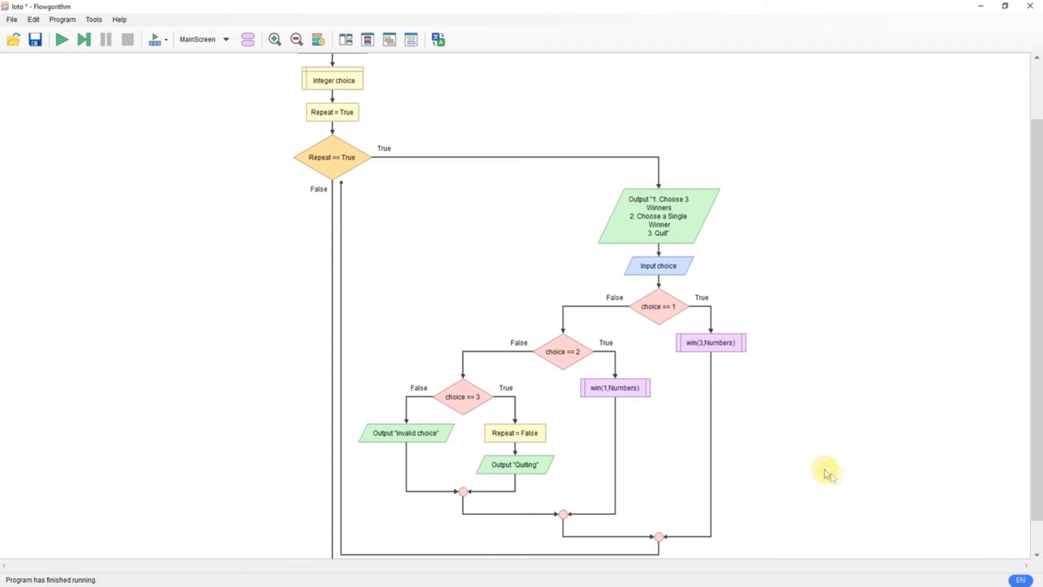
Review the MainScreen flowchart's repeating menu and reopen the function list.
scroll("down", 3)
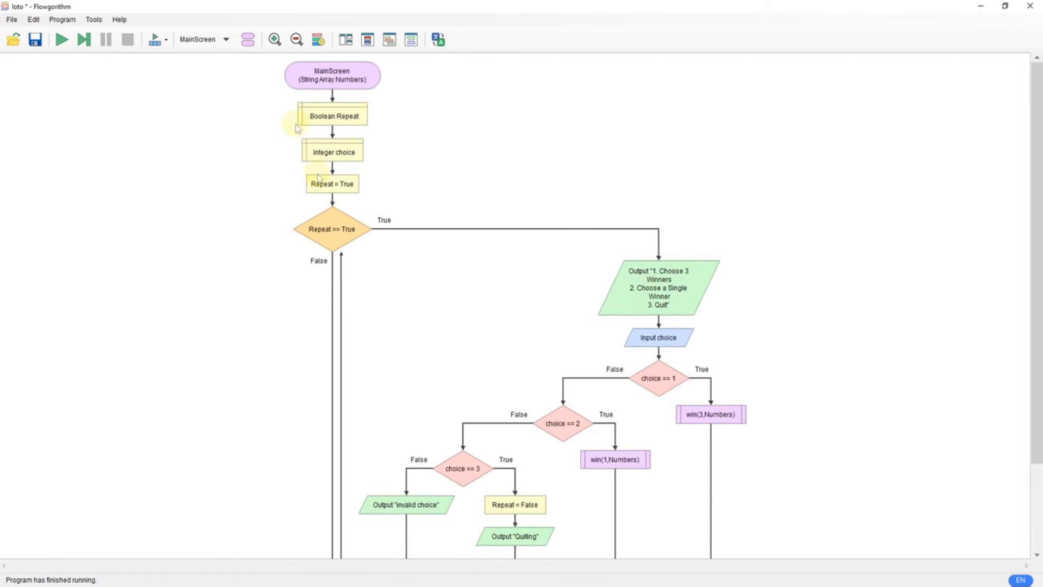
left_click(225, 39)
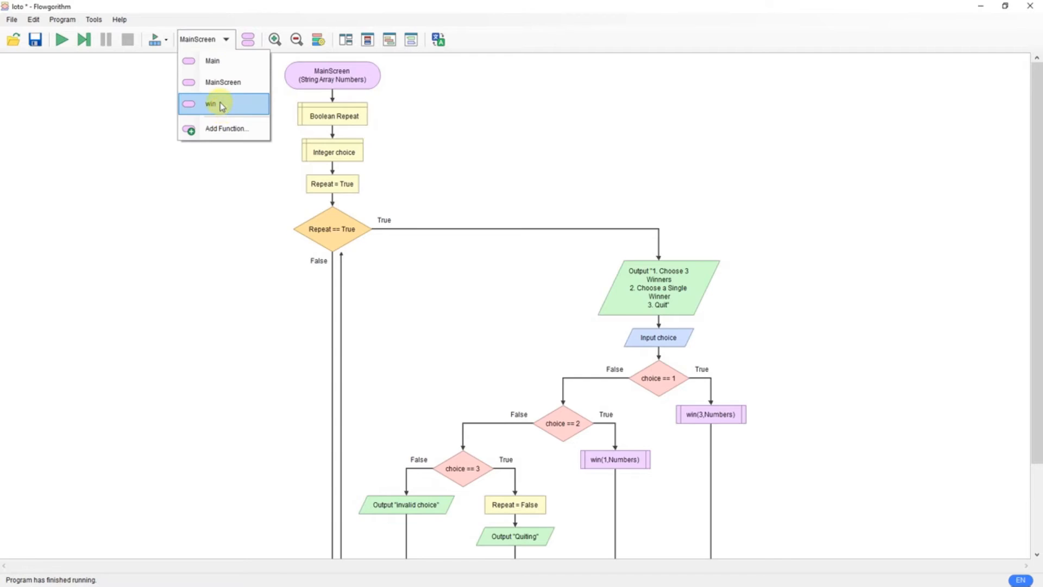
Switch to the win function's flowchart that outputs random Numbers entries.
left_click(211, 103)
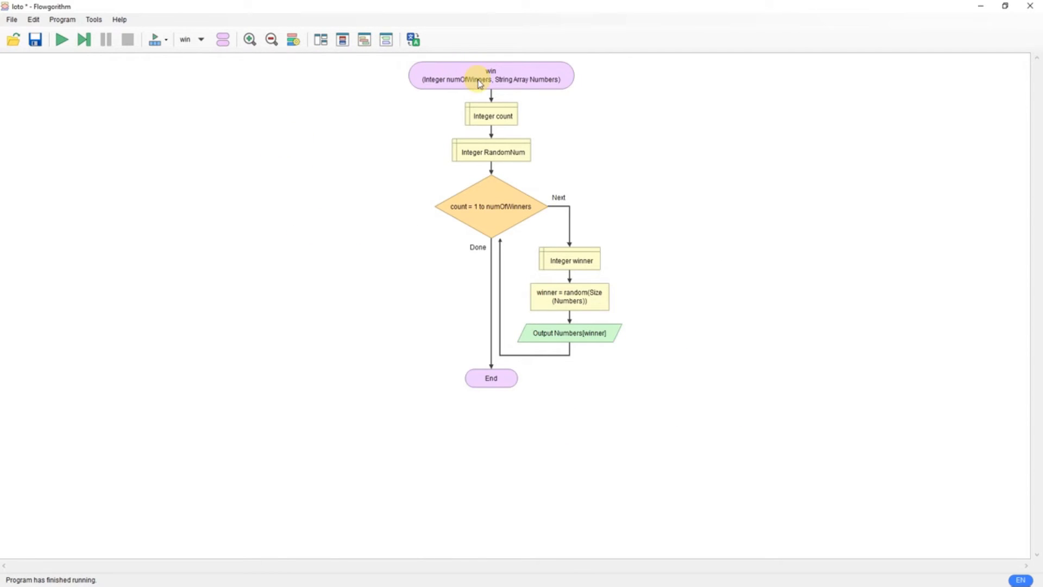
mouse_move(457, 100)
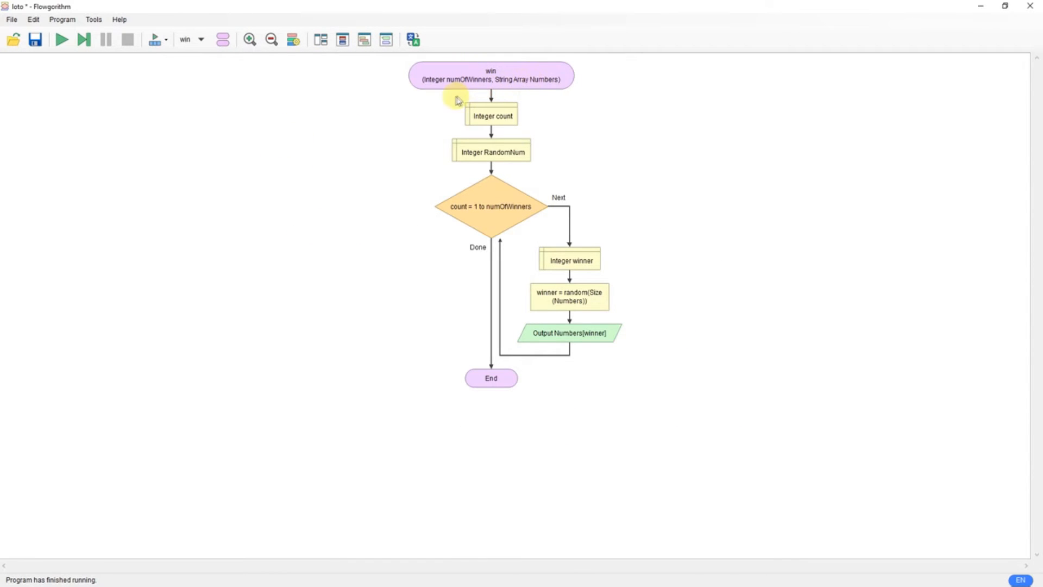
mouse_move(446, 88)
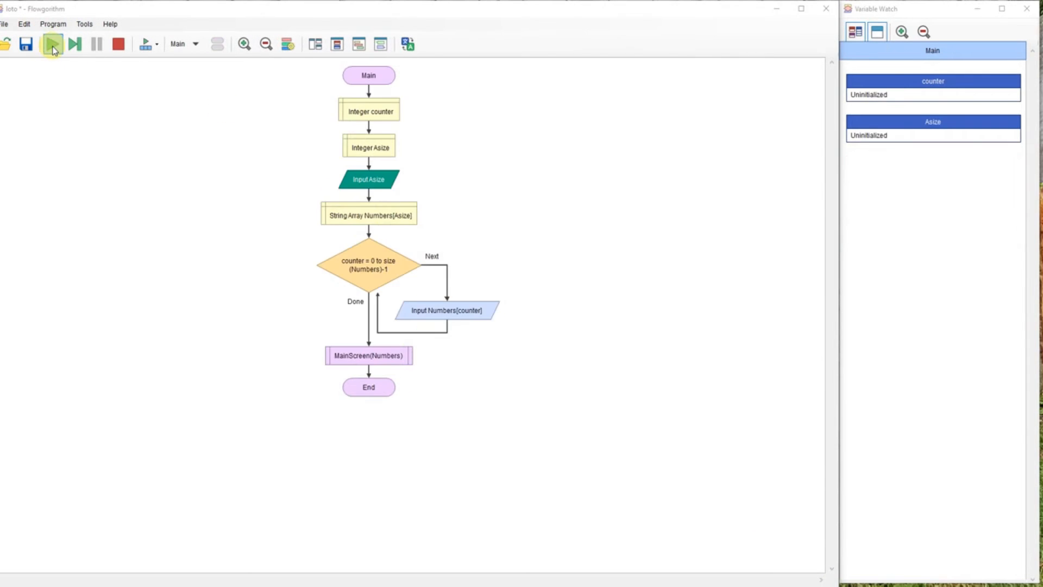
Run the program and enter 5 as the array size.
left_click(52, 43)
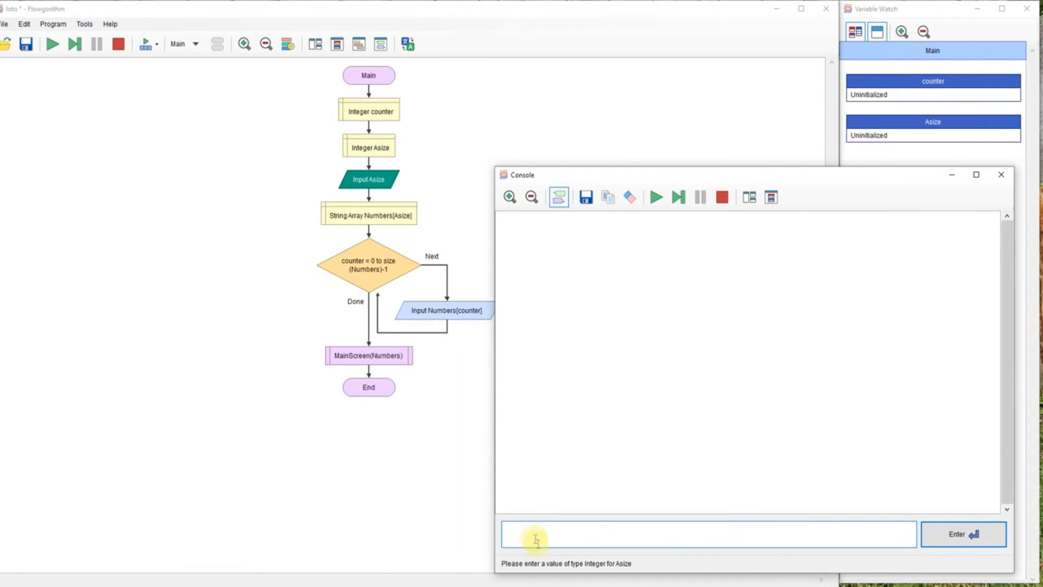
type("5")
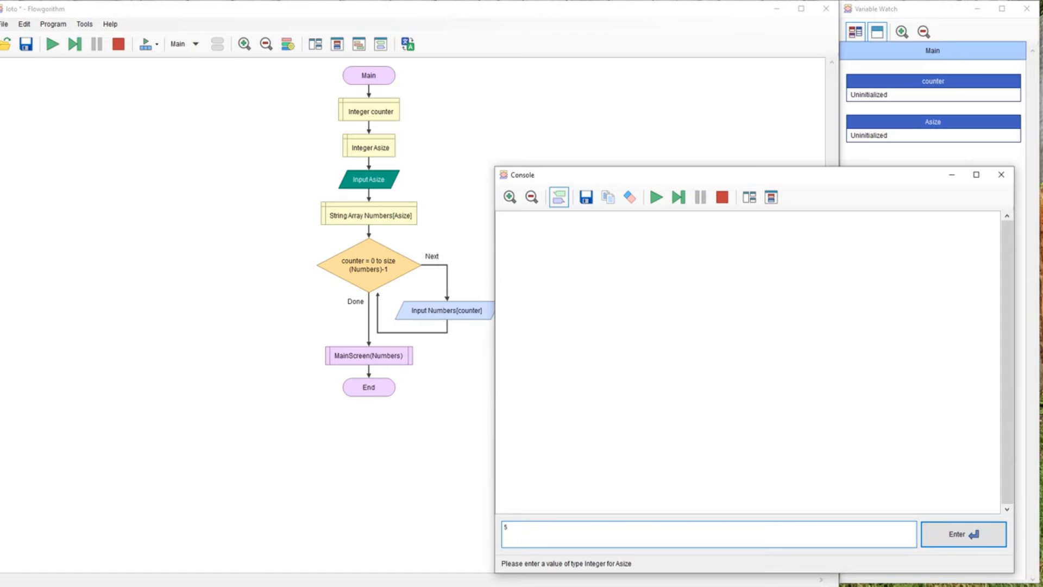
left_click(963, 534)
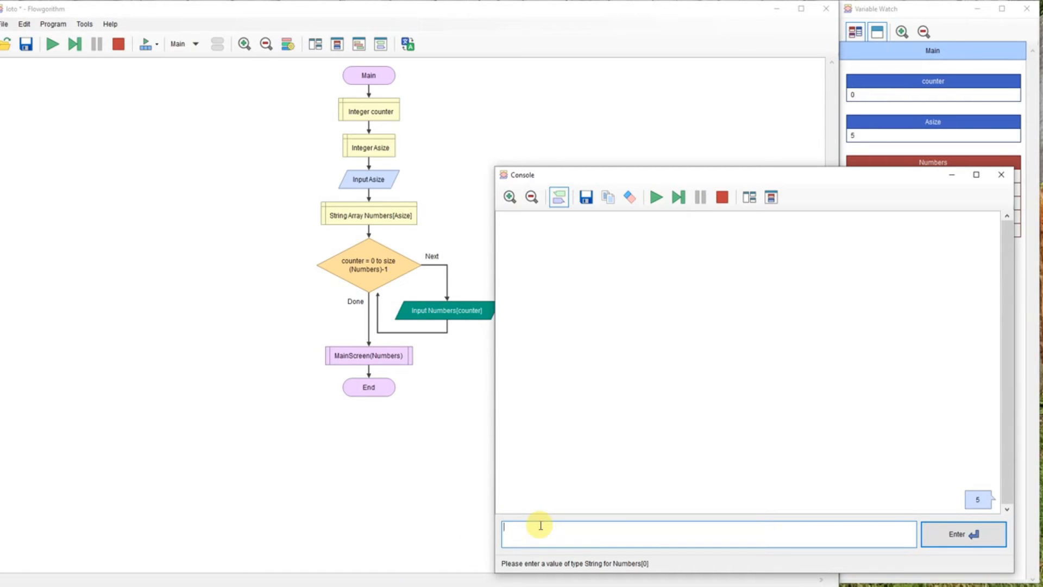
Enter the phone numbers 555-1234, 555-2671 and continue typing the next number in the Console.
type("555-12")
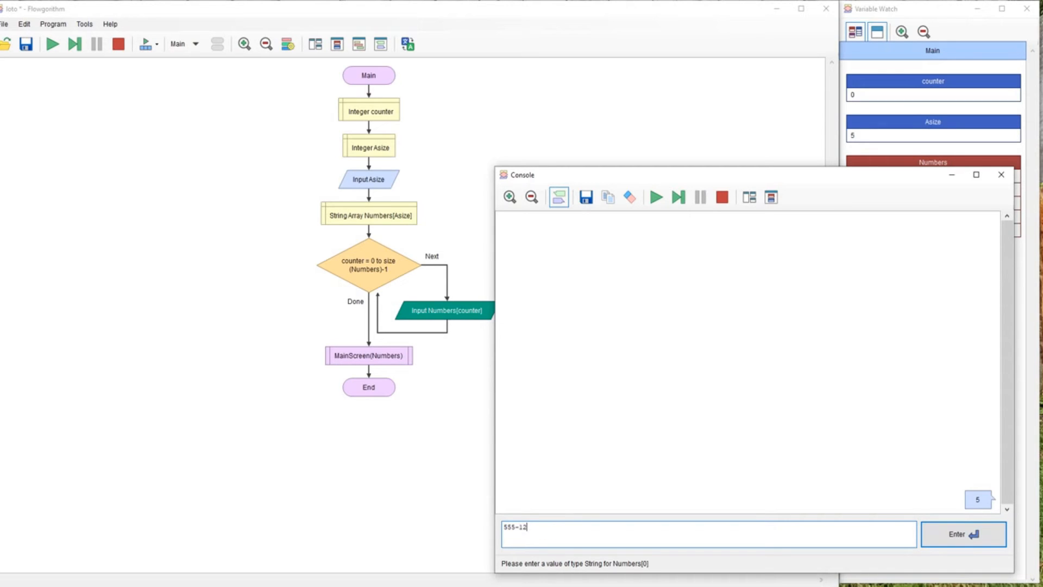
left_click(961, 533)
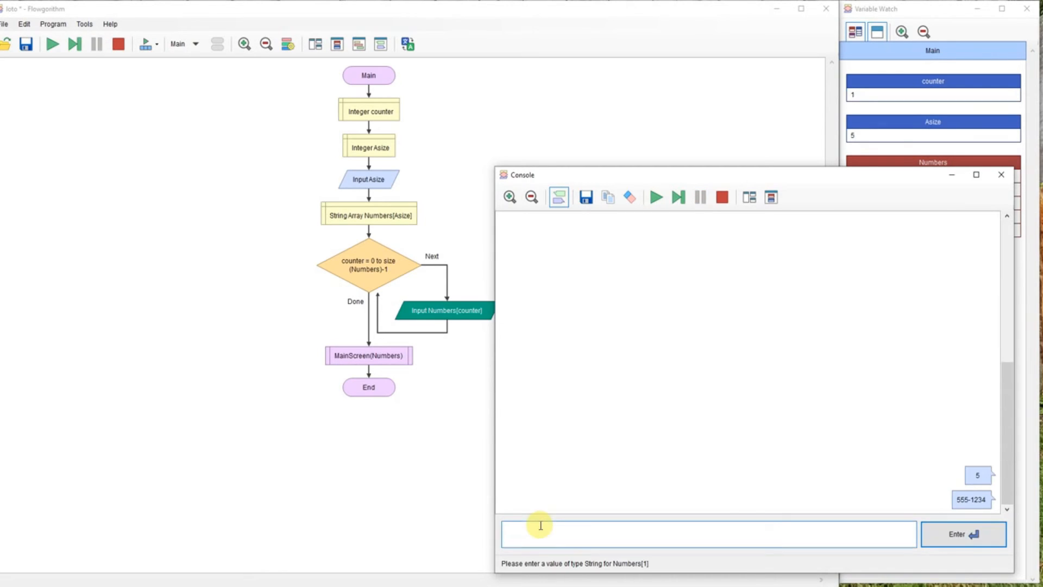
type("555-")
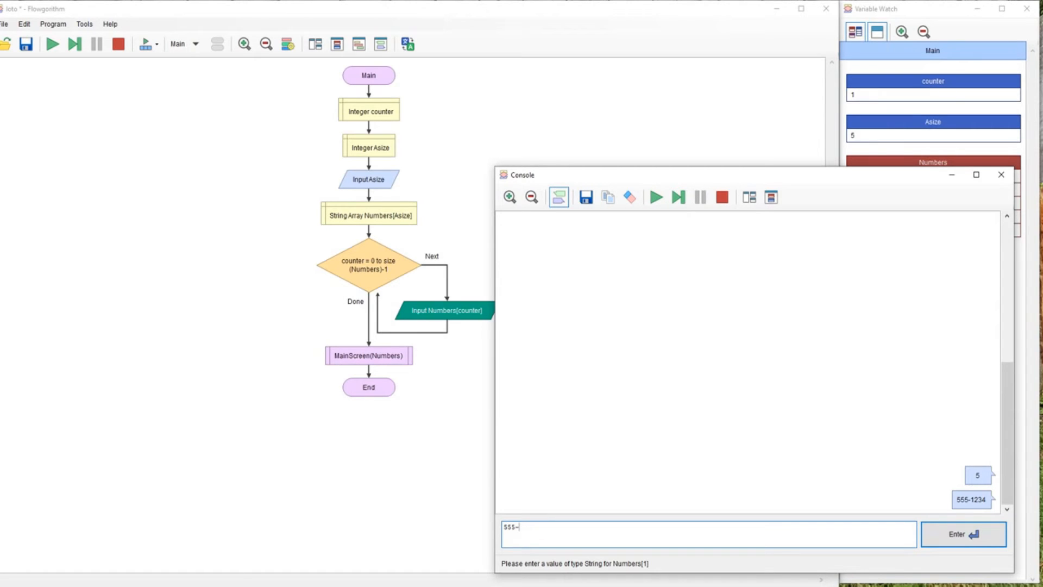
type("267")
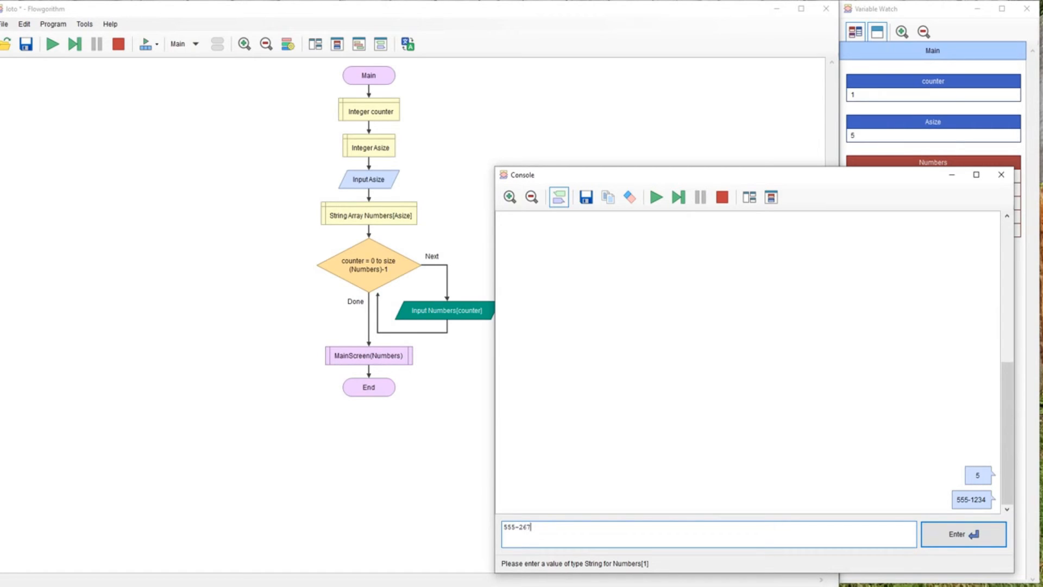
left_click(963, 534)
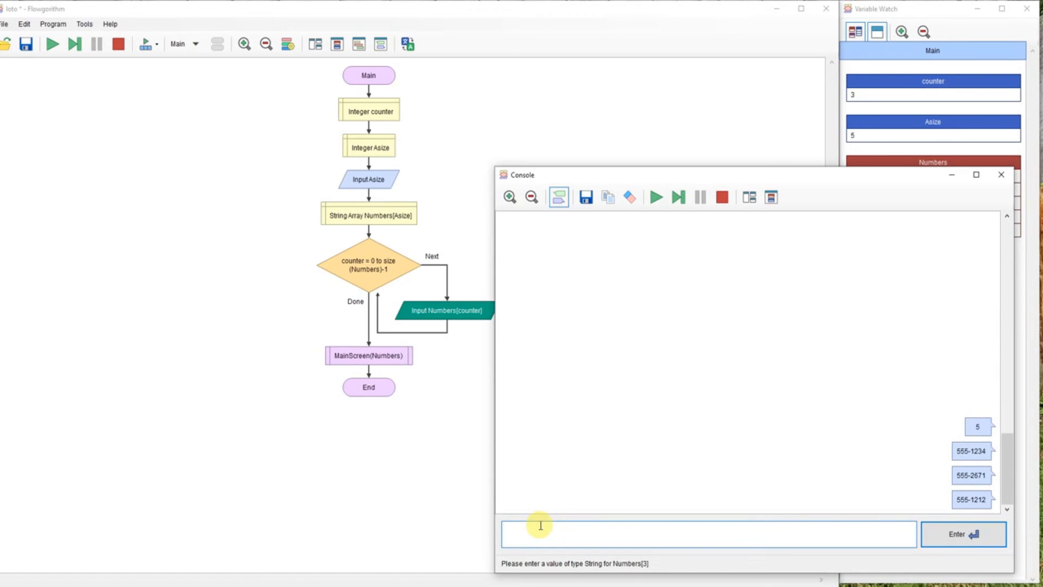
type("555-1111")
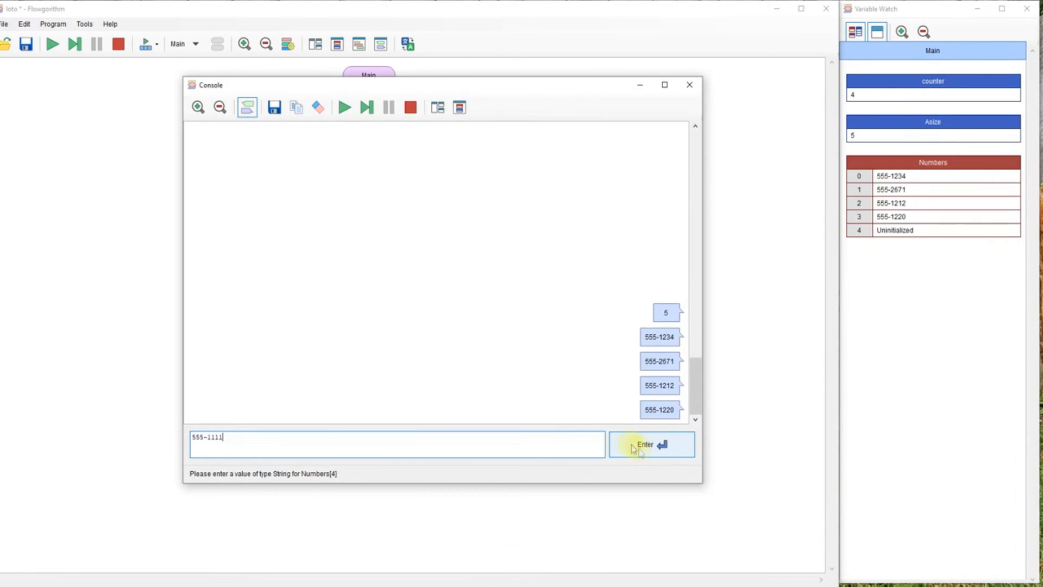
Submit 555-1111 as the fifth number and choose menu option 1 to draw three winners.
left_click(651, 443)
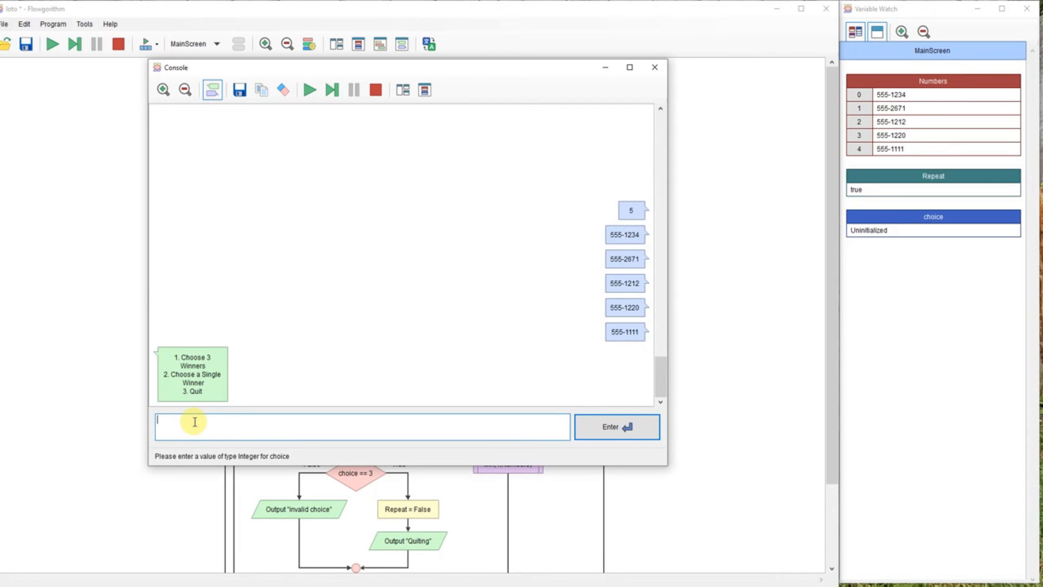
type("1")
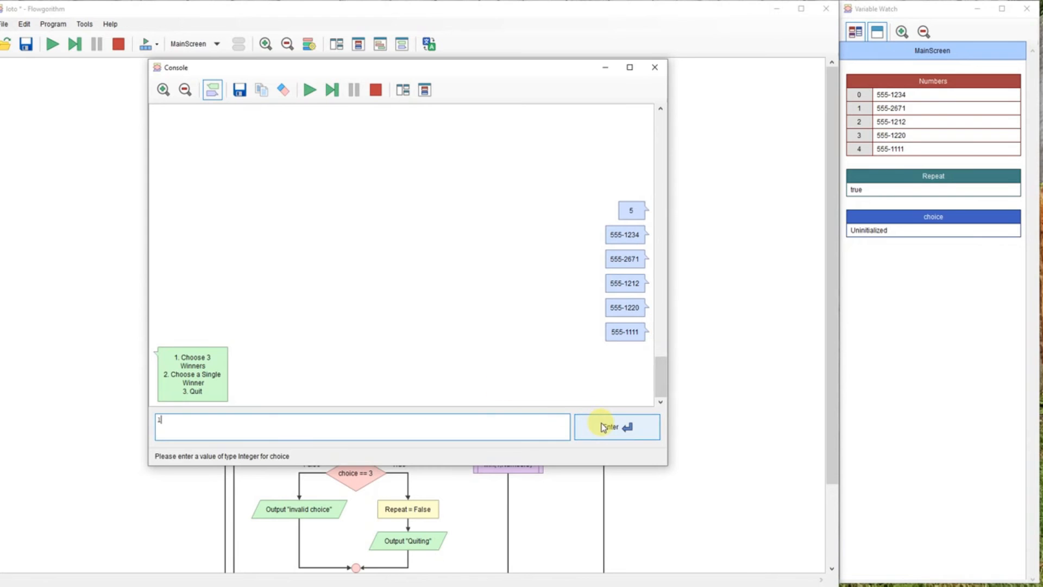
left_click(615, 426)
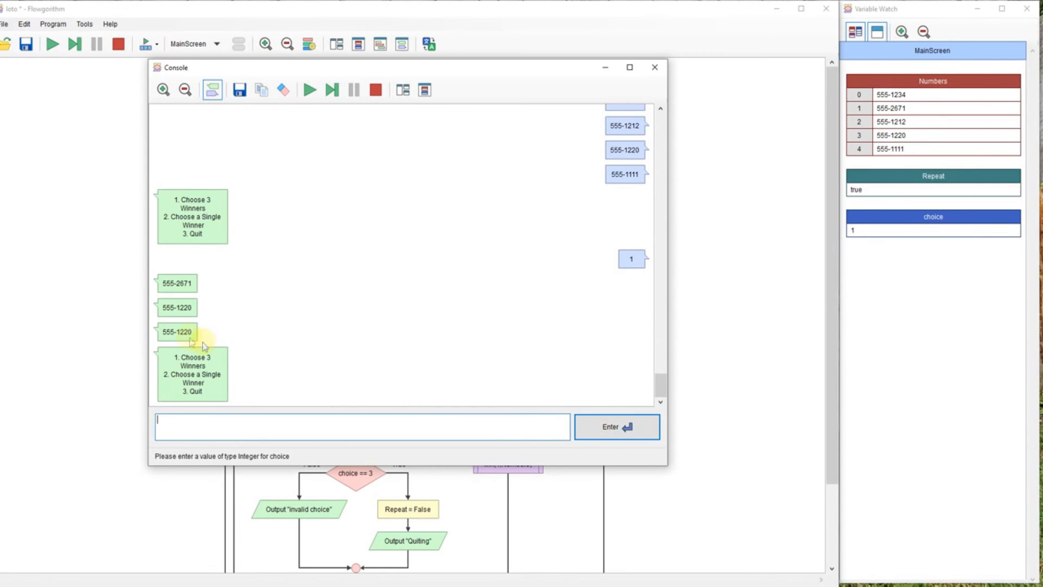
mouse_move(195, 295)
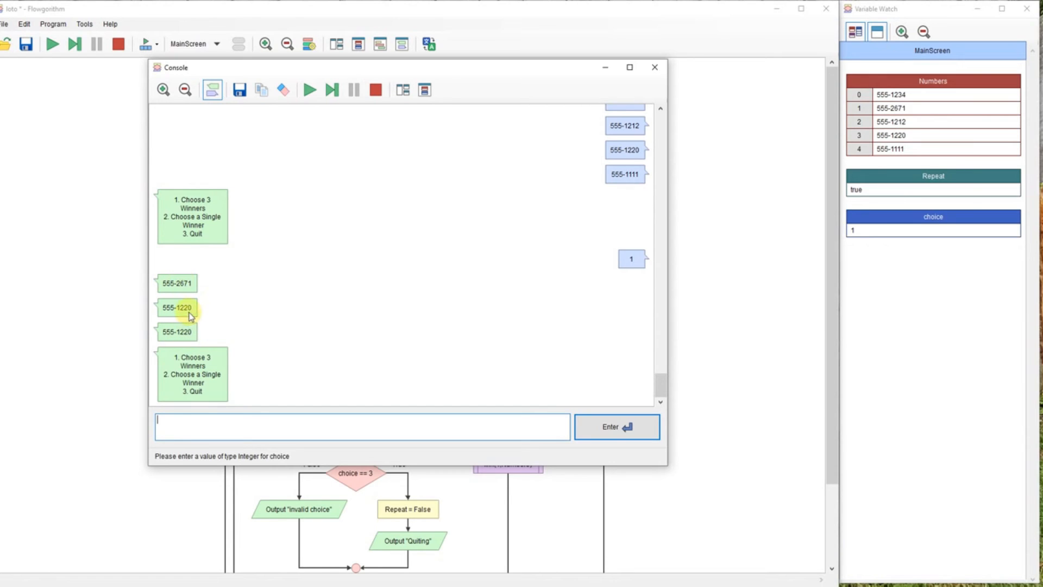
mouse_move(182, 378)
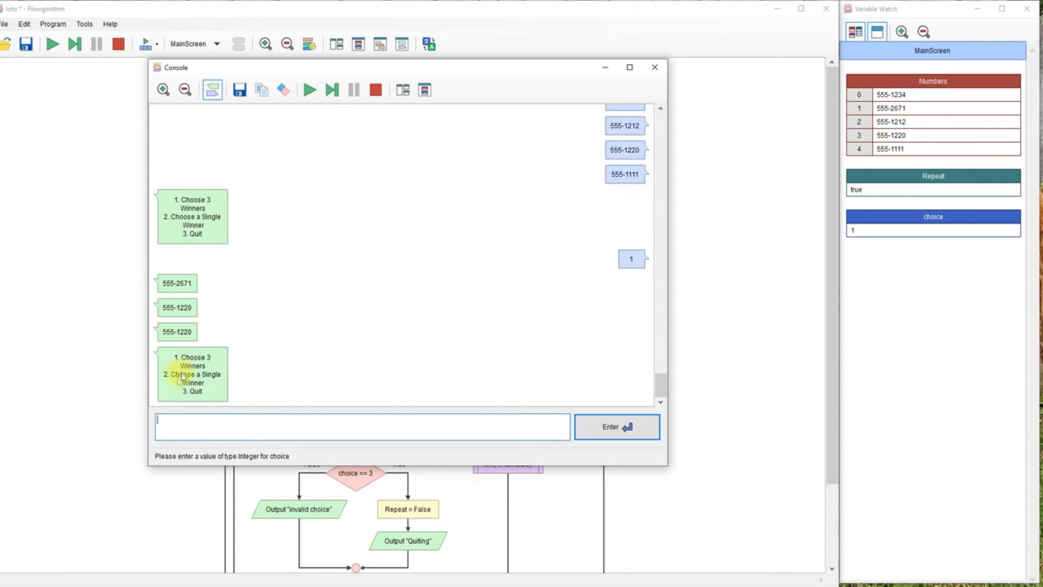
mouse_move(139, 361)
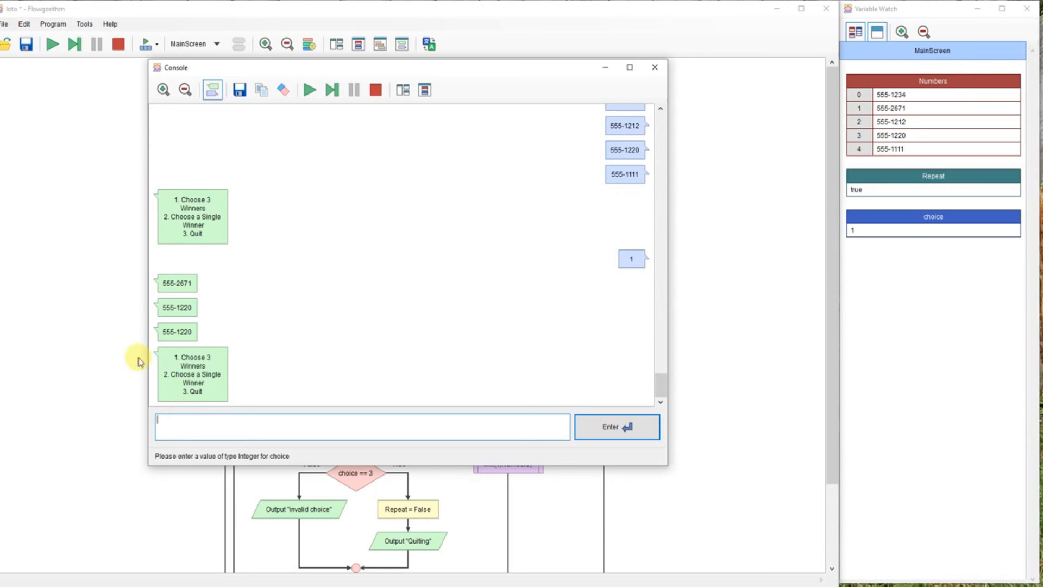
Choose option 2 for a single winner, then 3 to quit, and close the console.
type("2")
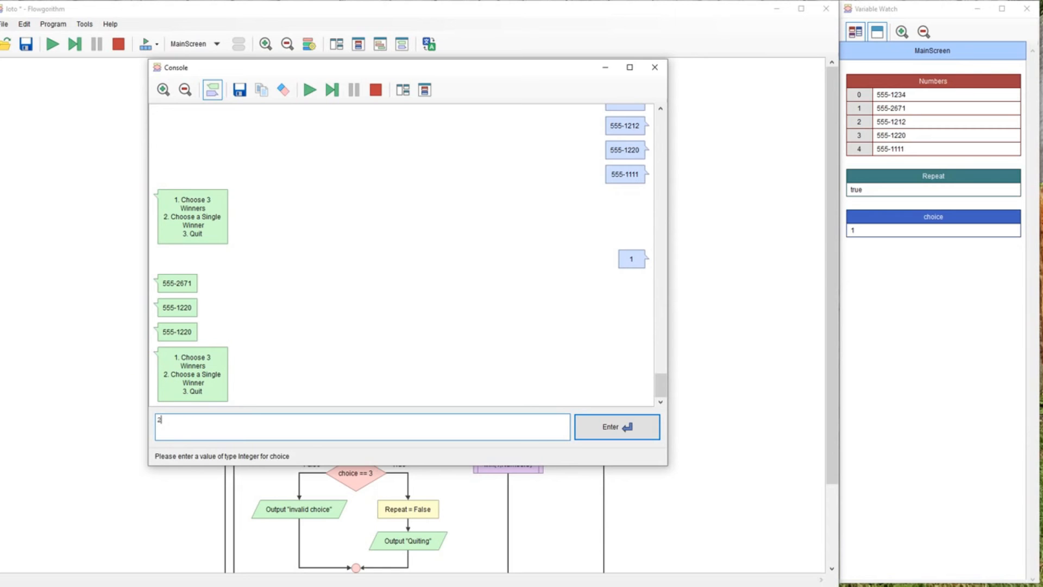
left_click(616, 427)
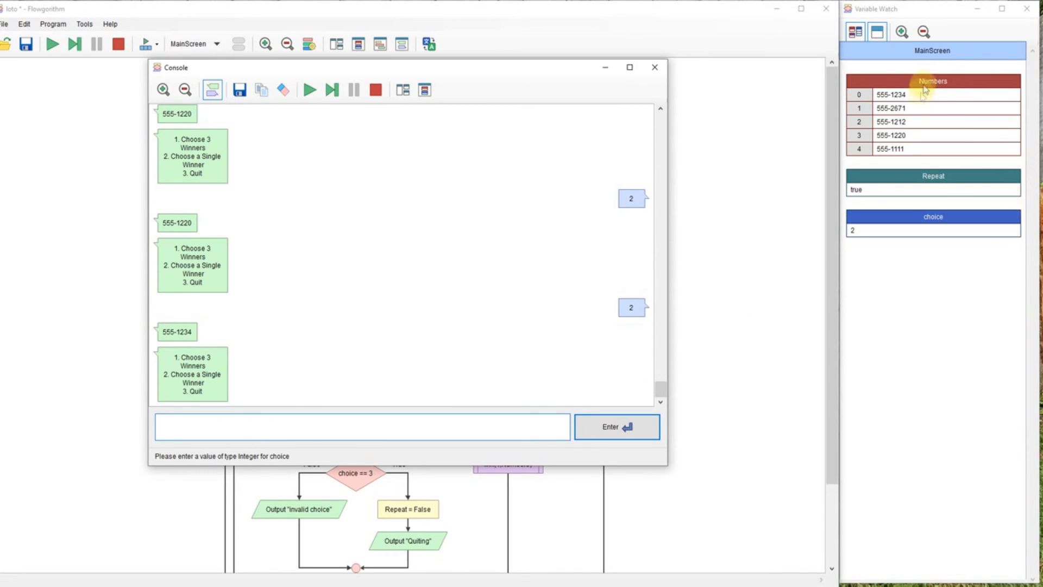
left_click(362, 426)
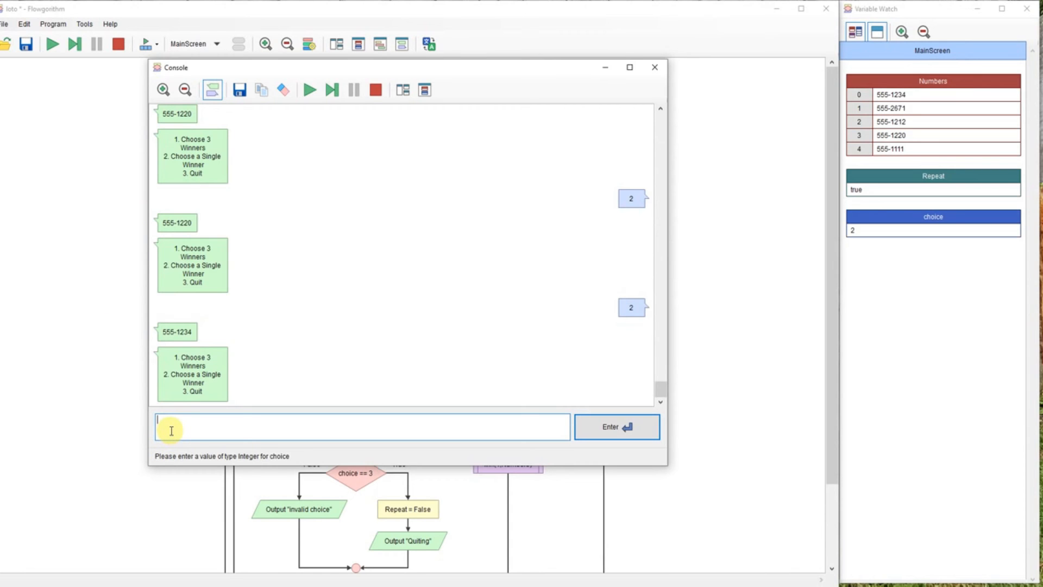
type("3")
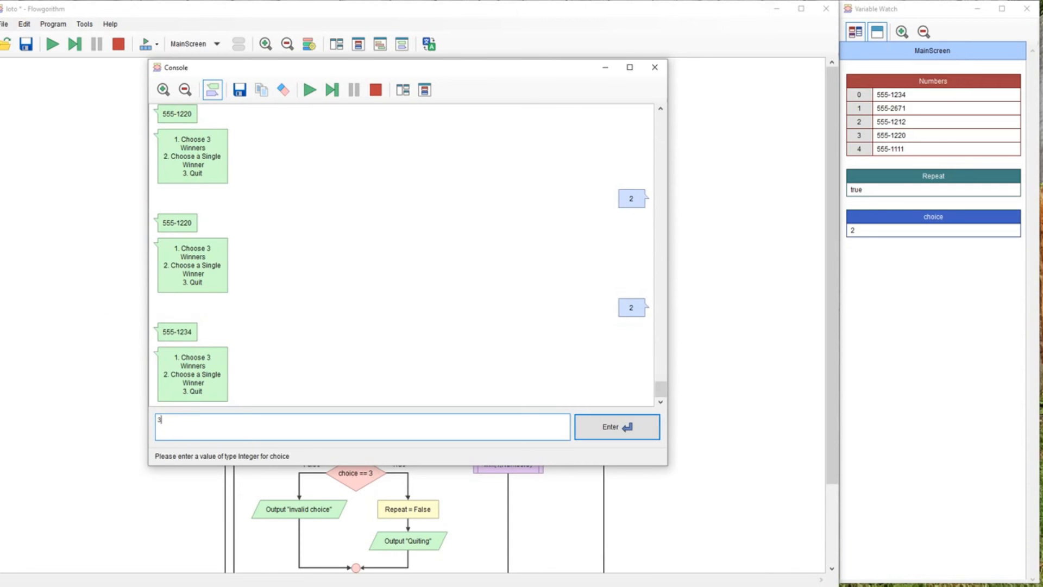
left_click(615, 426)
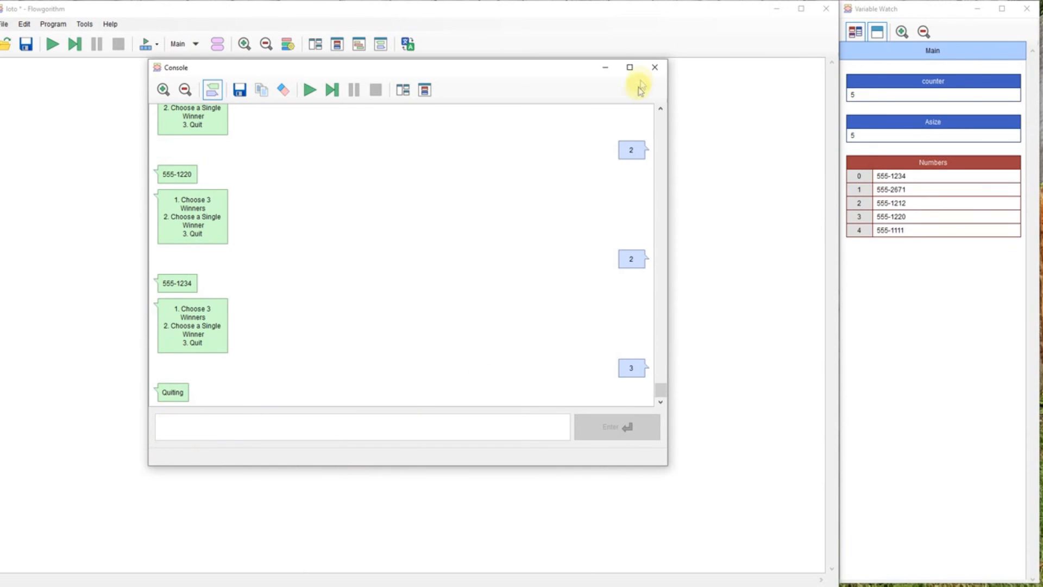
left_click(654, 68)
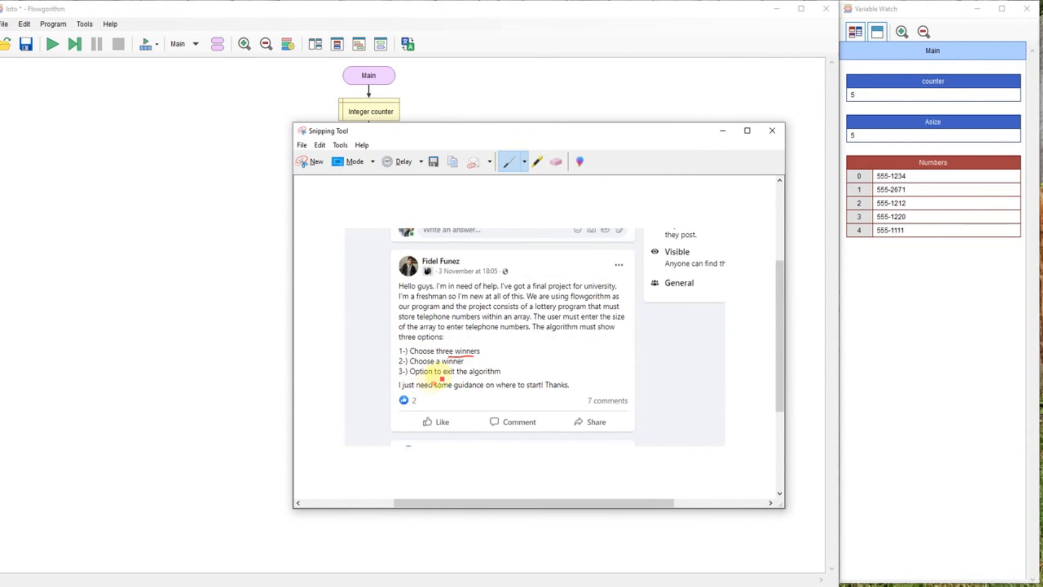
mouse_move(485, 335)
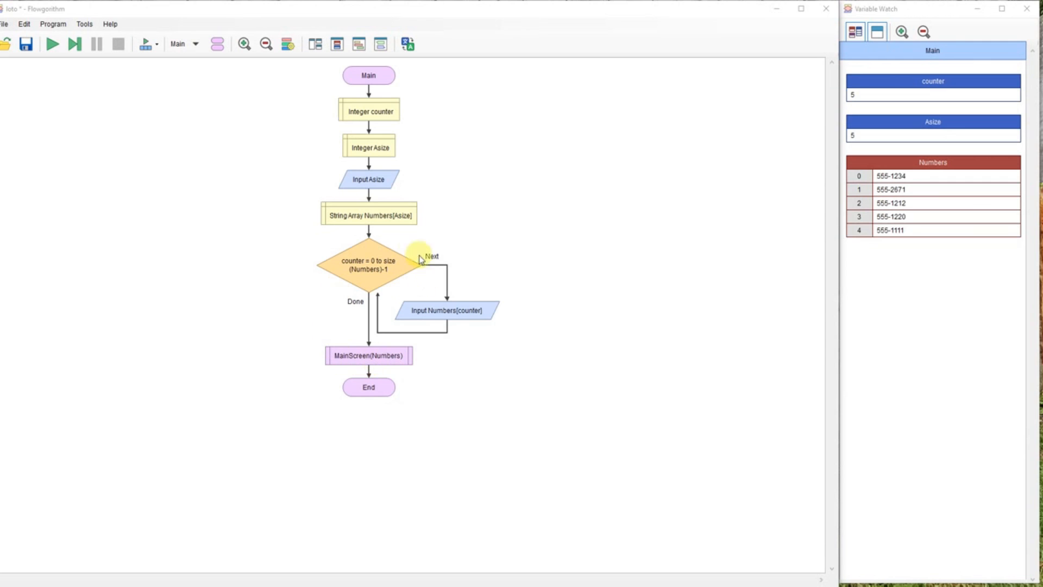
mouse_move(327, 203)
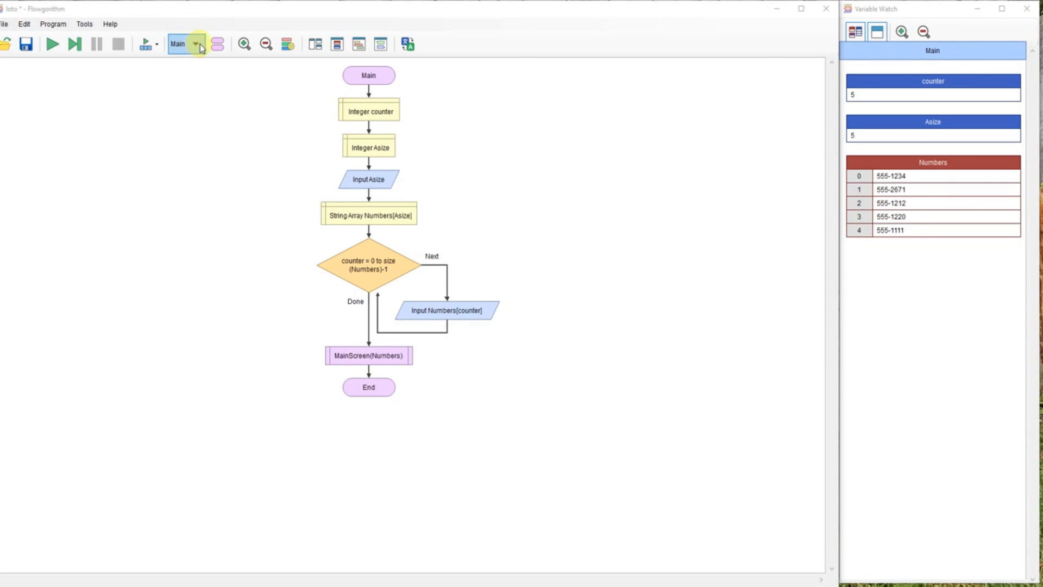
Review the MainScreen flowchart, then switch to the win function's flowchart.
left_click(196, 43)
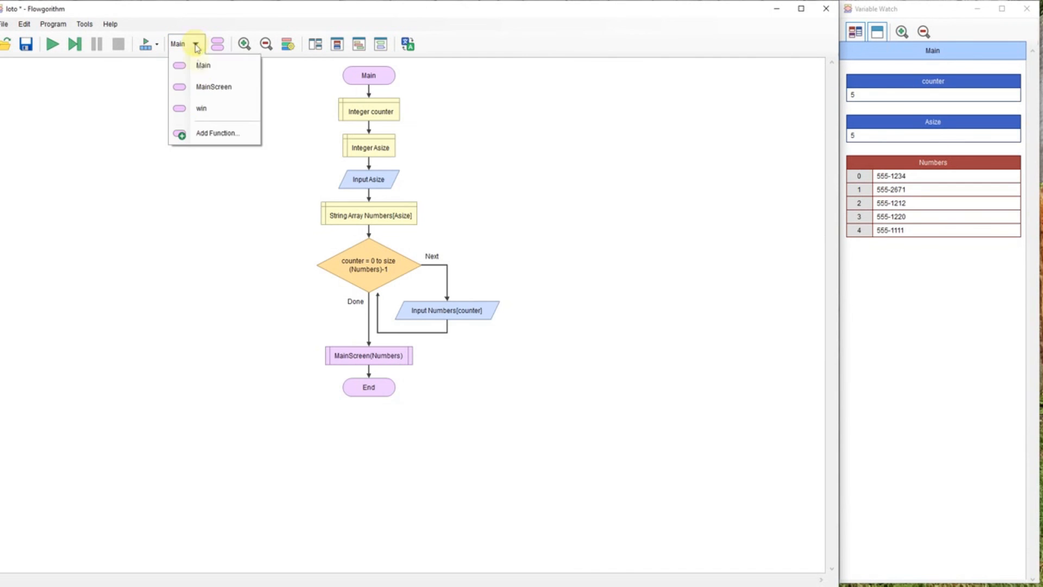
left_click(213, 87)
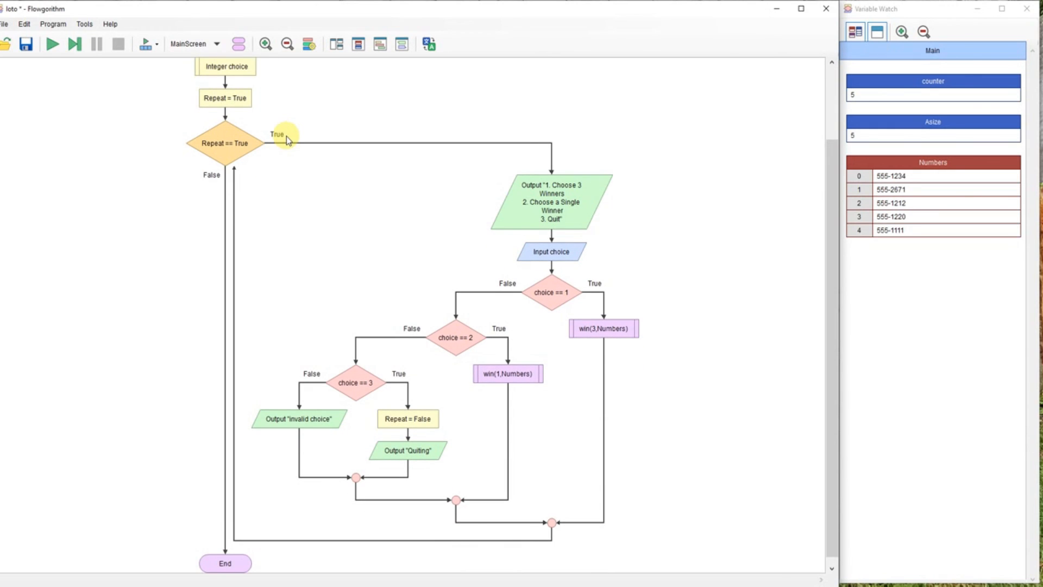
mouse_move(518, 310)
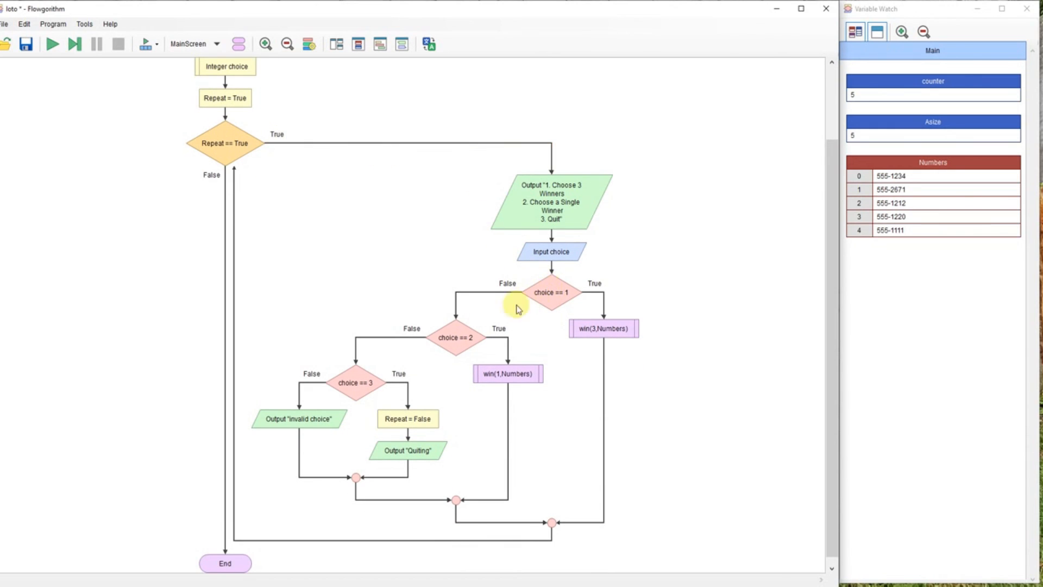
mouse_move(582, 344)
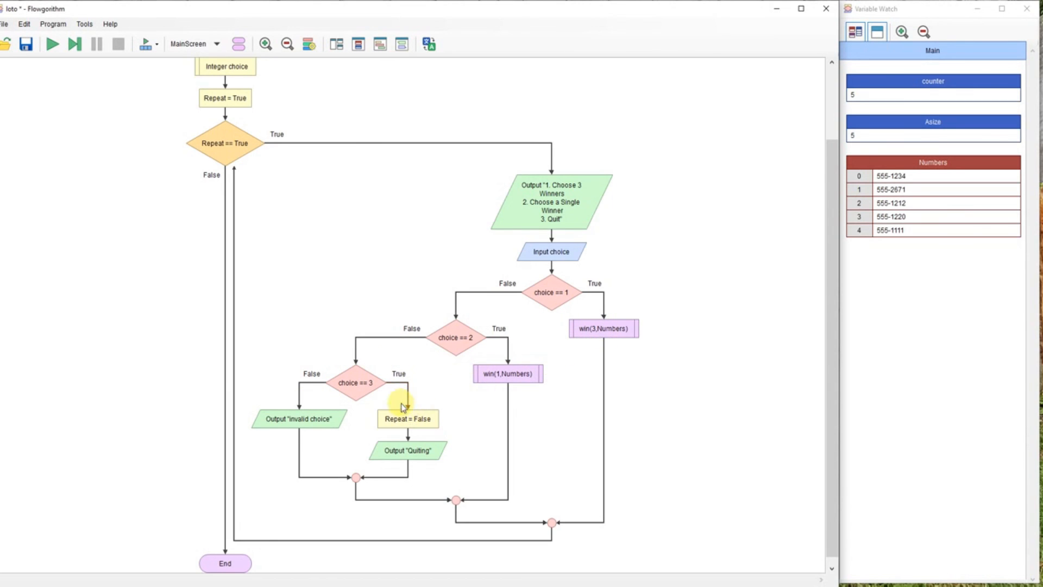
left_click(195, 44)
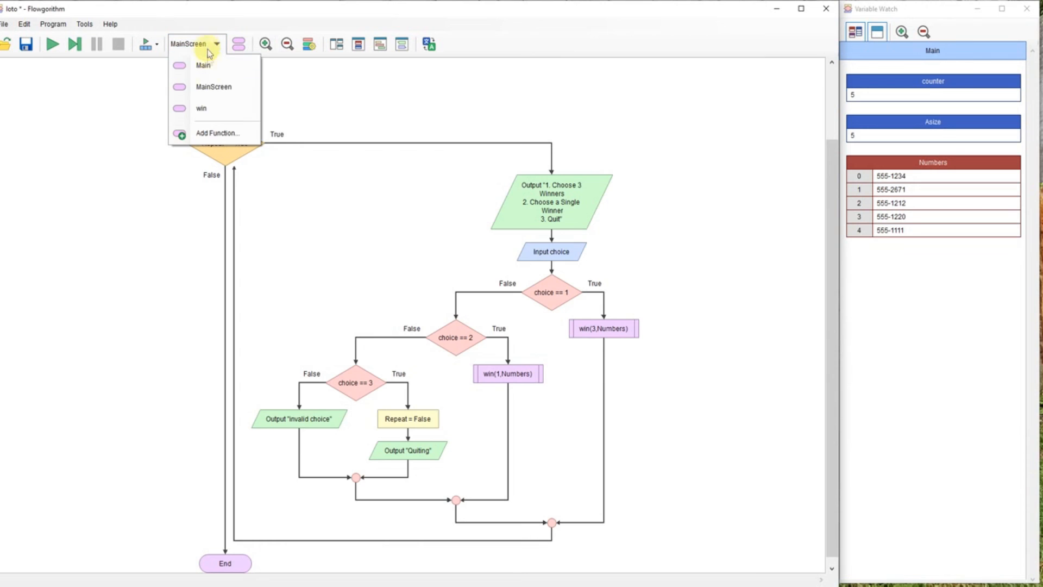
left_click(201, 109)
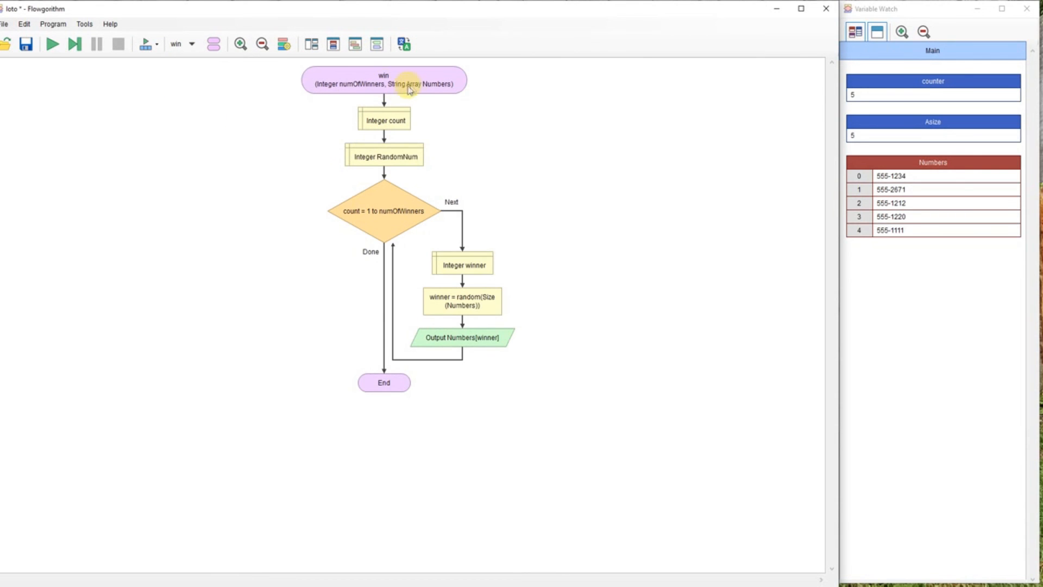
mouse_move(382, 236)
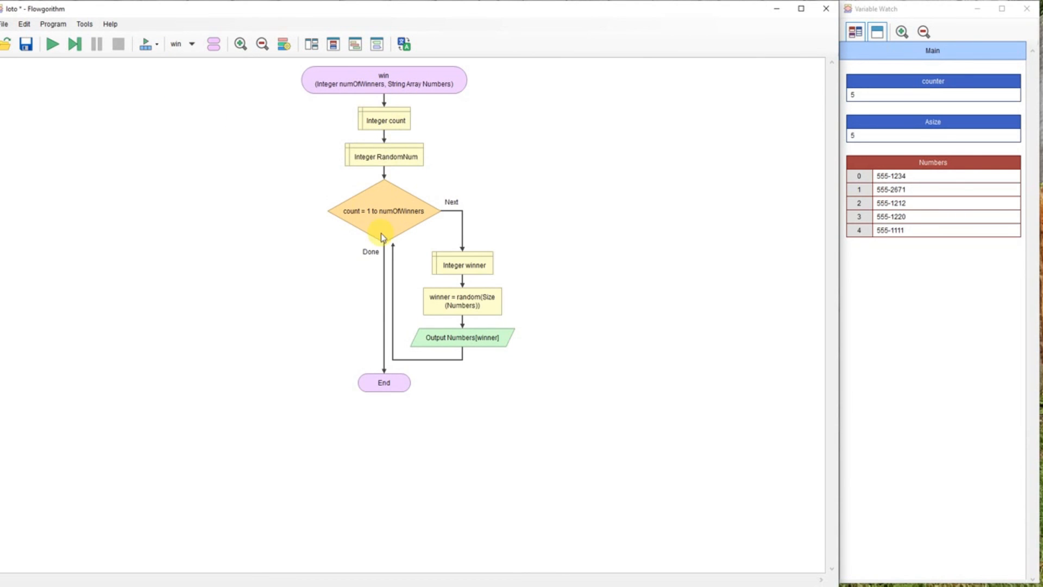
mouse_move(474, 339)
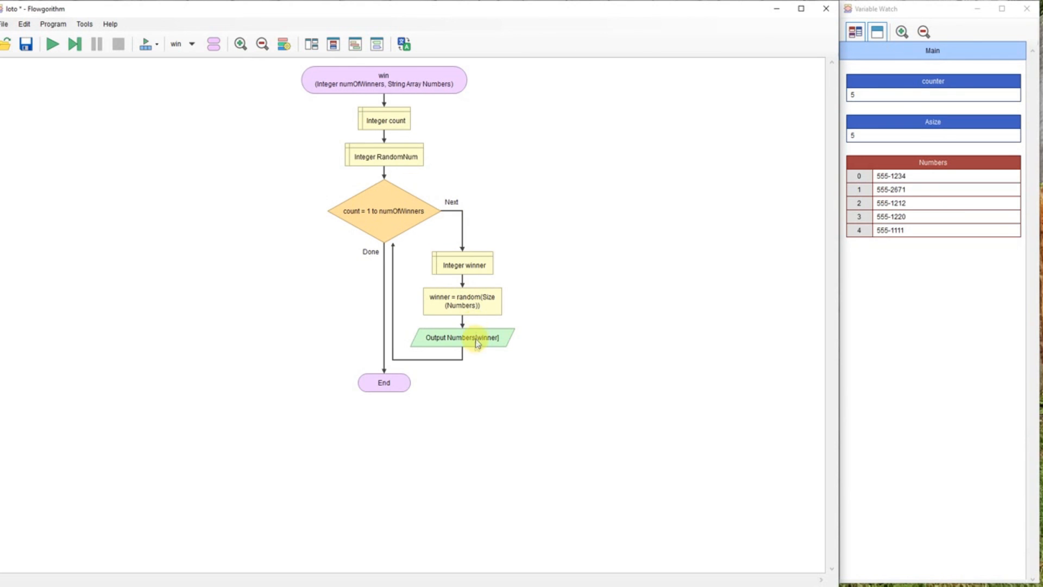